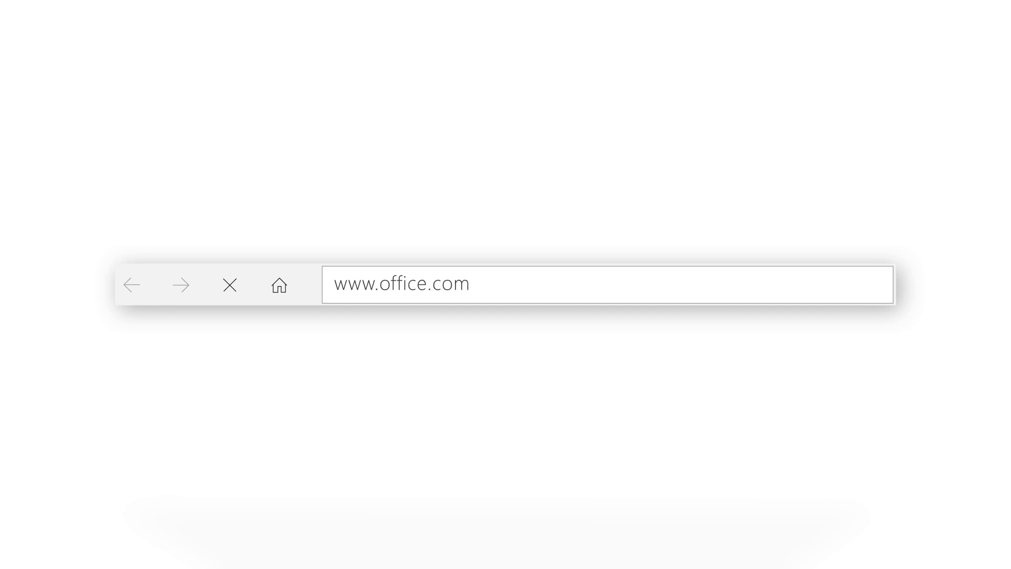
# Step: Load the Office home page at office.com with its app tiles
pyautogui.click(401, 283)
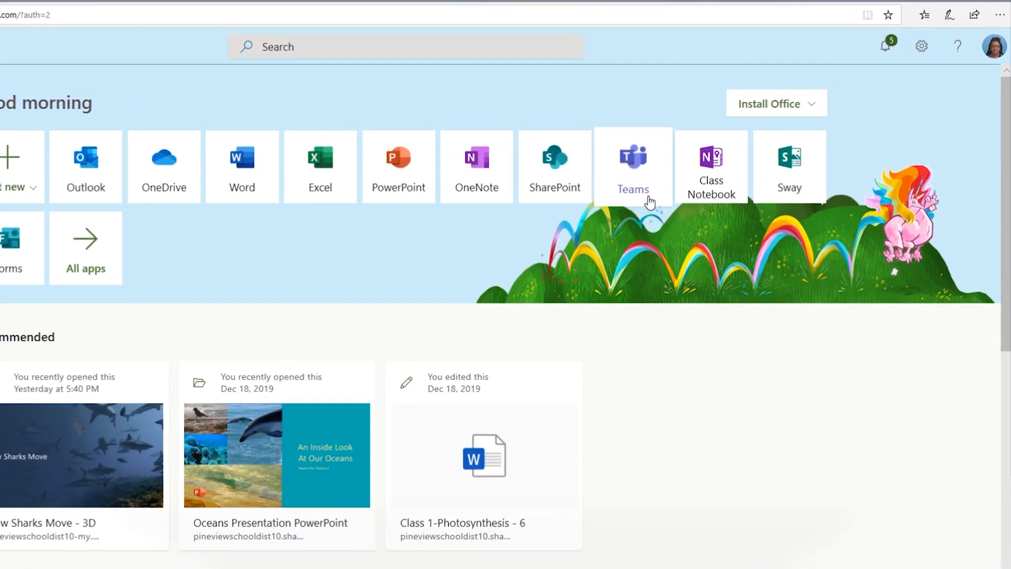
# Step: Open the Pineview School Science Teachers team in Teams, reply to the latest post and start a meeting from it
pyautogui.click(633, 165)
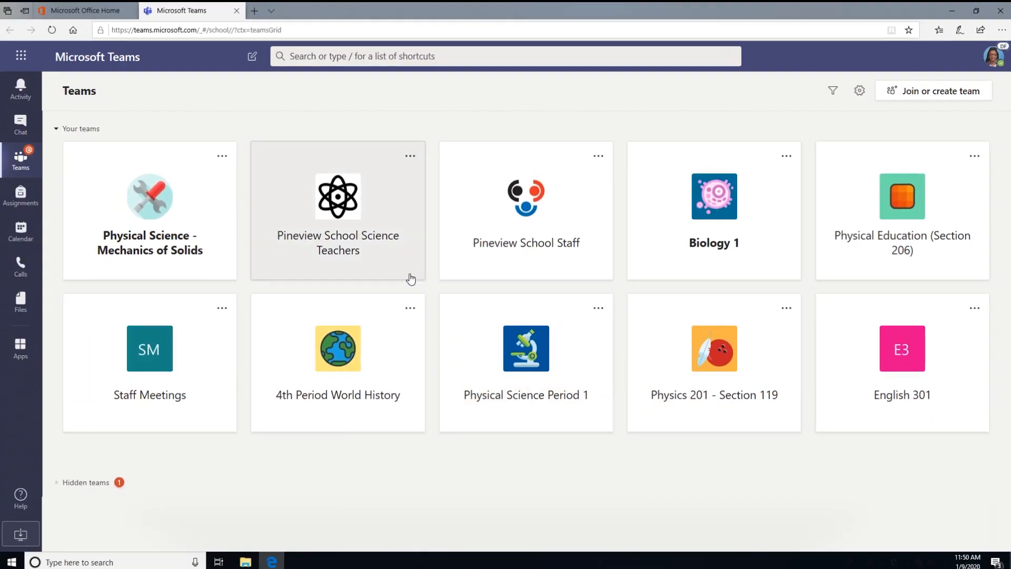
pyautogui.click(337, 197)
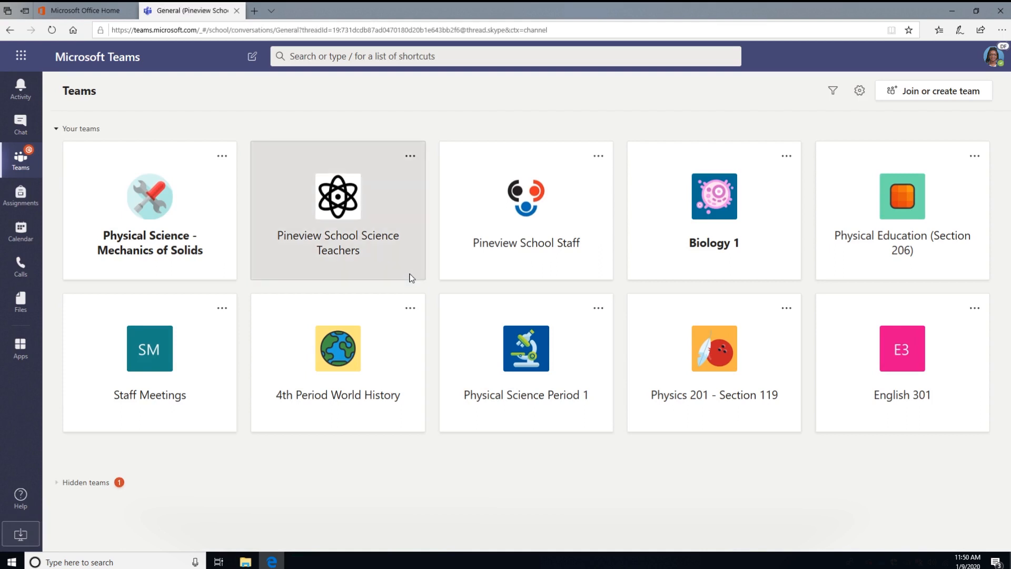
pyautogui.click(337, 209)
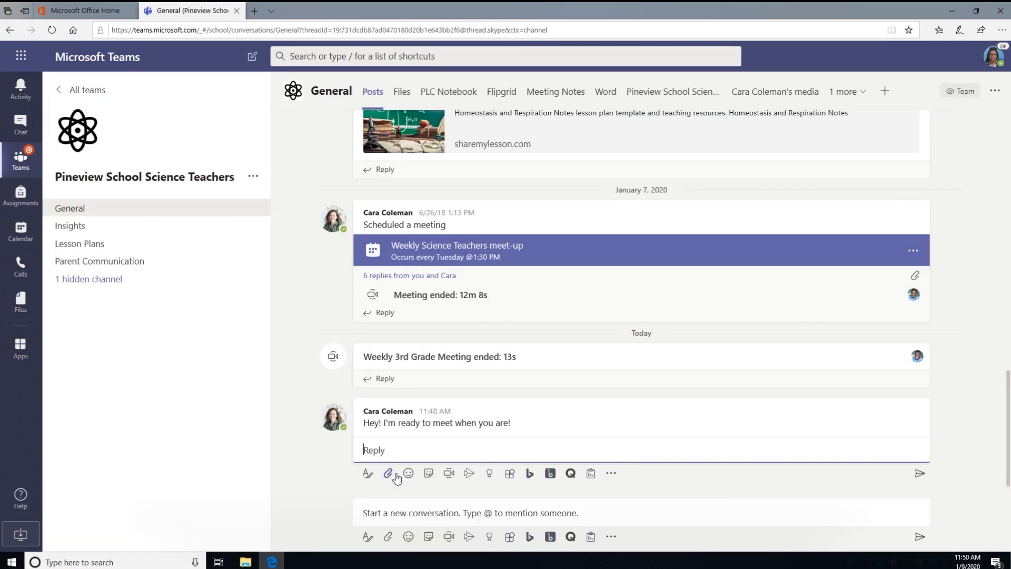
pyautogui.moveTo(449, 473)
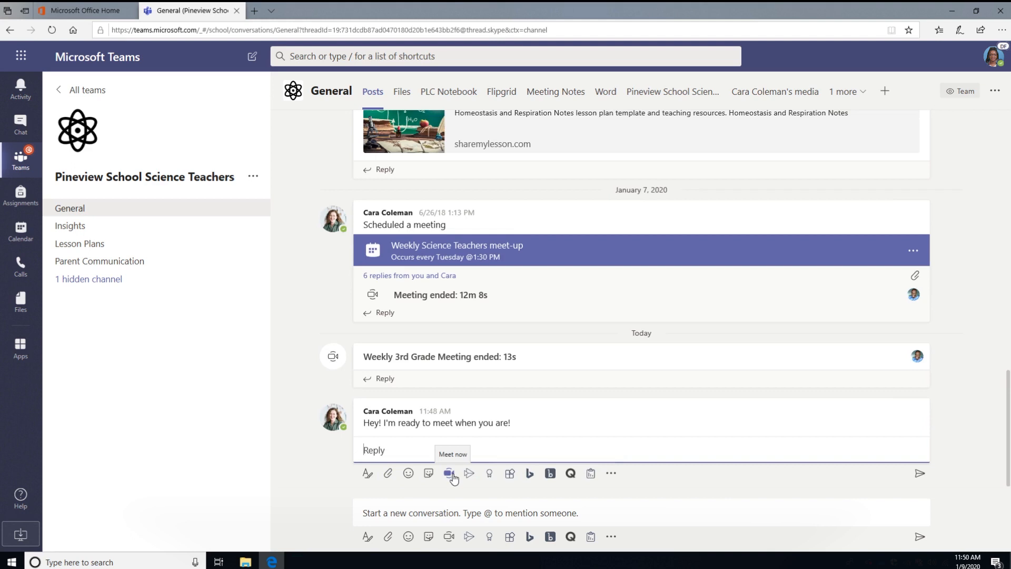
pyautogui.click(450, 473)
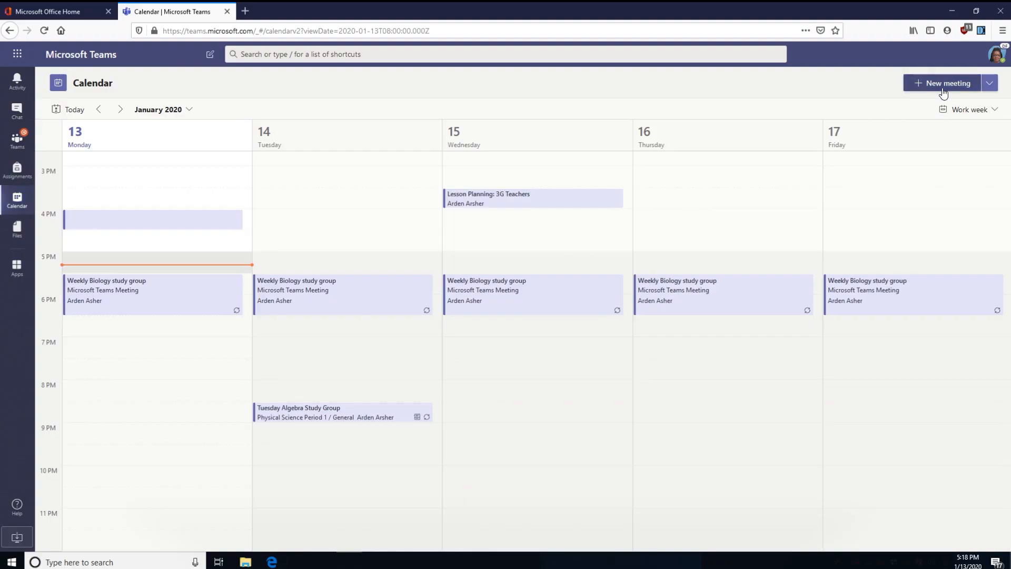
# Step: Start a new meeting from the Calendar's January 13–17, 2020 work week
pyautogui.click(941, 82)
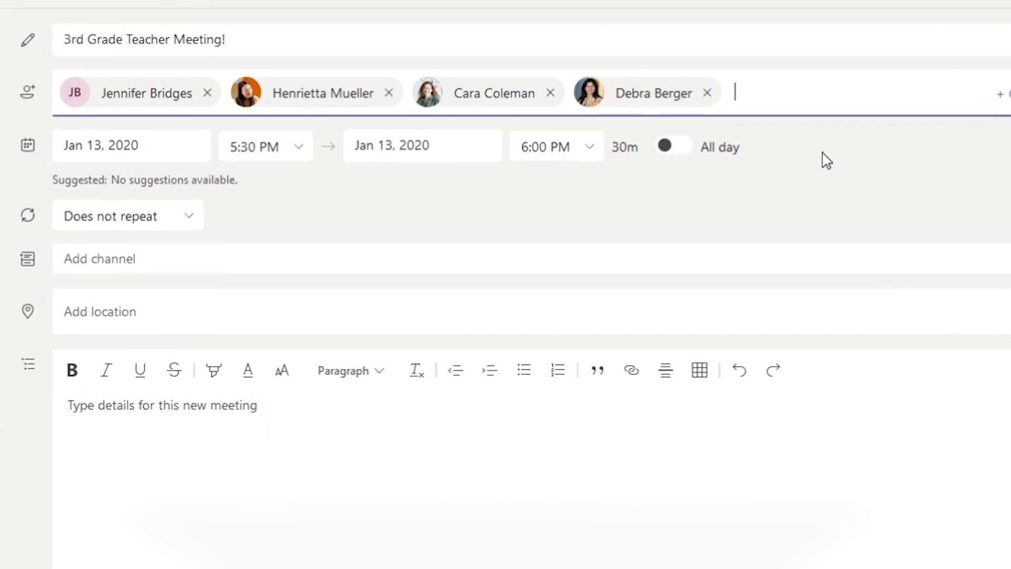
# Step: Title the meeting '3rd Grade Teacher Meeting!' and place it in the 3rd Grade Teachers' Lesson Plans channel
pyautogui.click(205, 85)
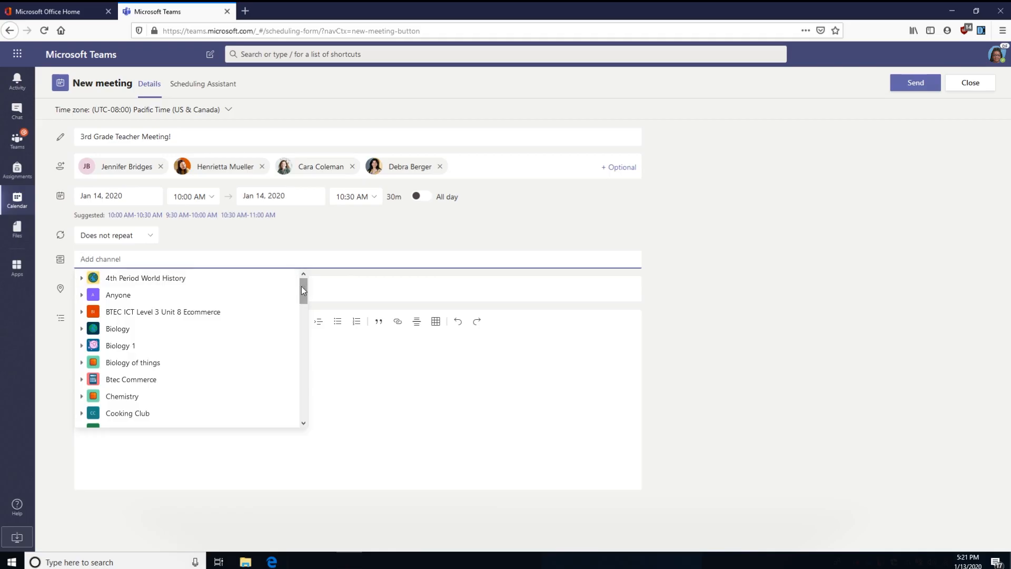
pyautogui.scroll(-3)
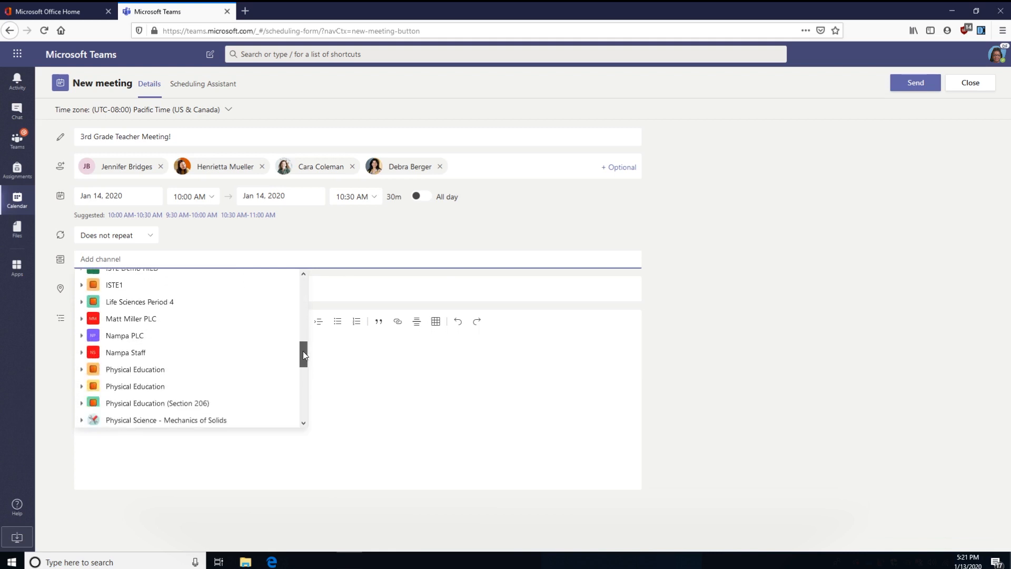
pyautogui.scroll(-3)
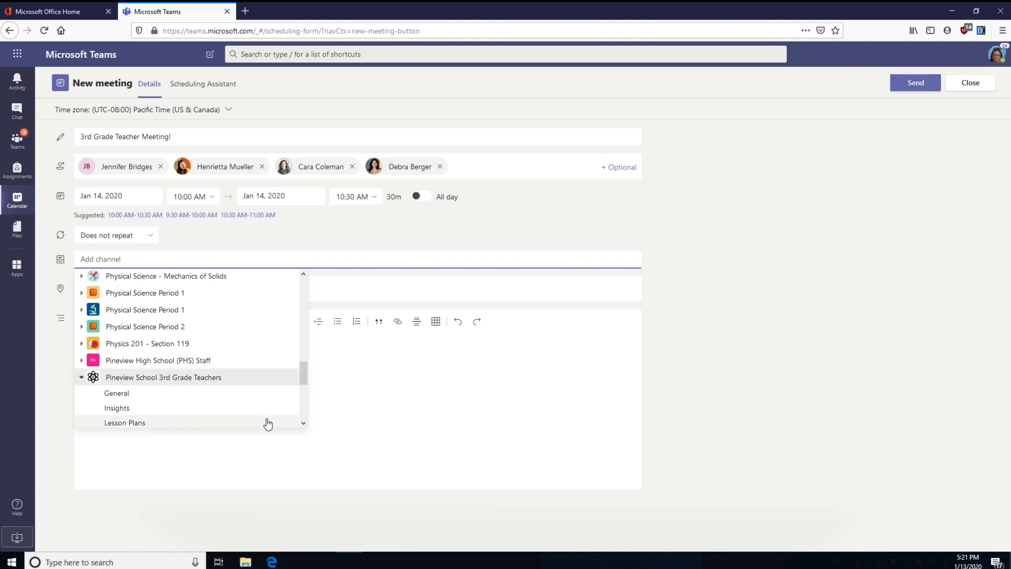
pyautogui.click(124, 422)
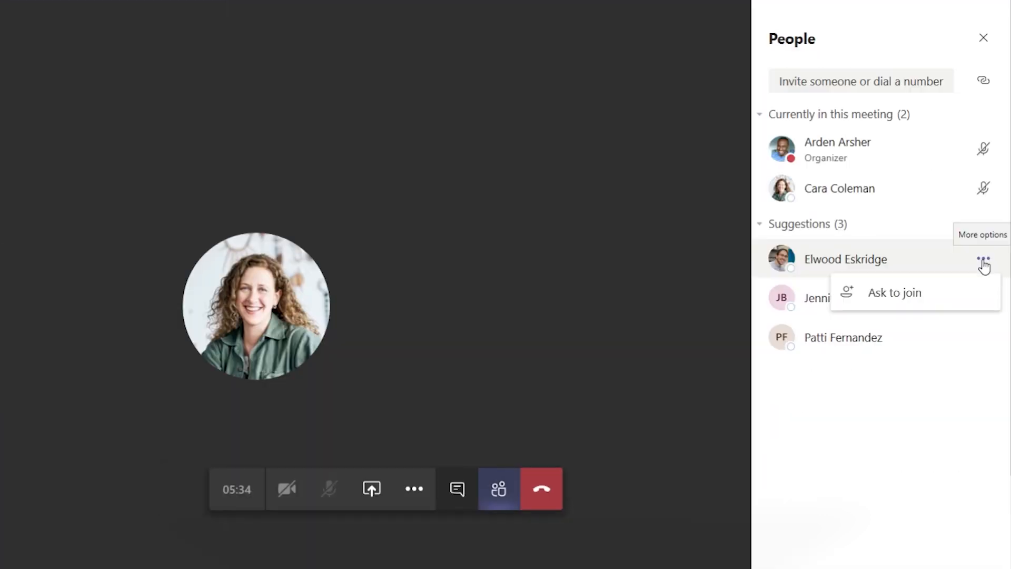
# Step: Show the meeting chat beside the call and reveal the extra actions including Start recording
pyautogui.click(456, 488)
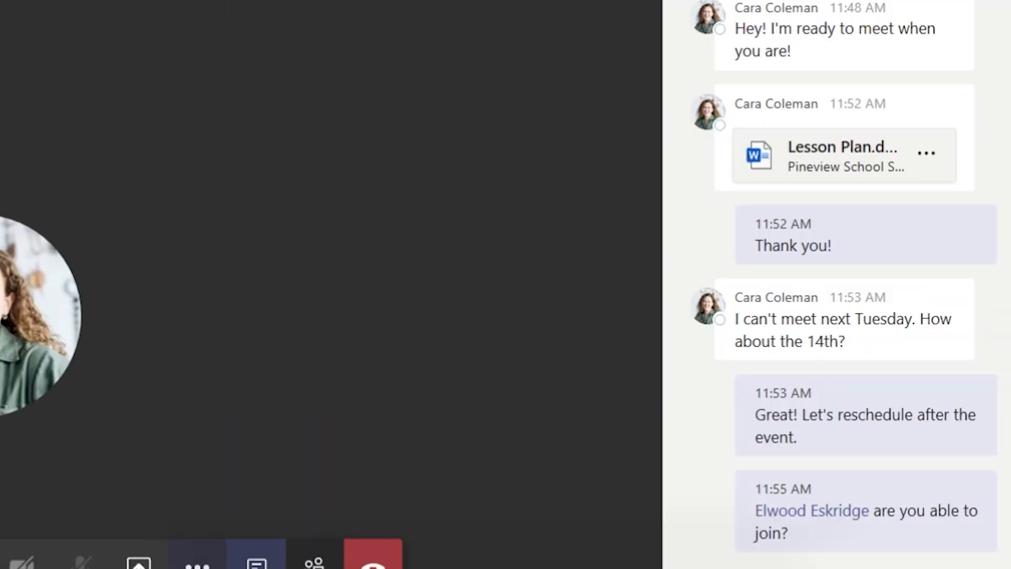
pyautogui.click(243, 539)
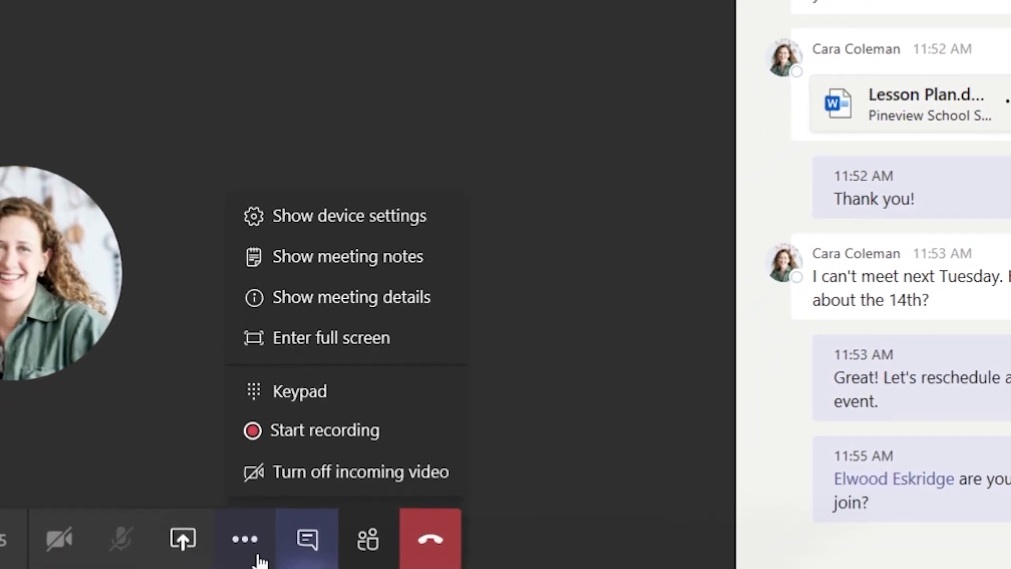